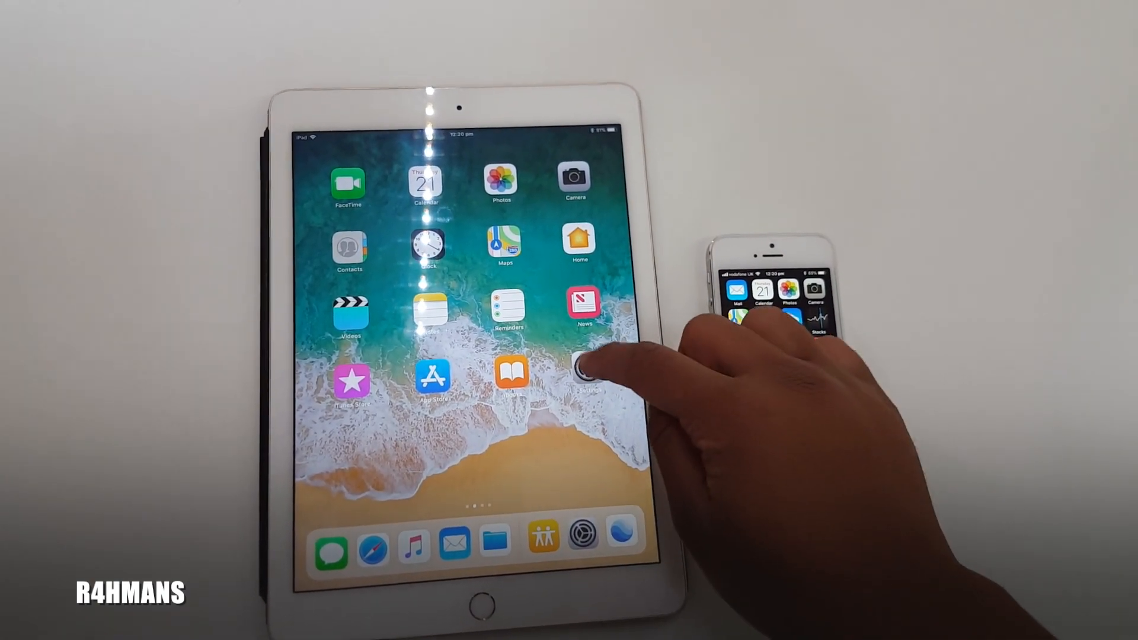
# Show the iPad's Display & Brightness page from the Settings app
pyautogui.click(586, 373)
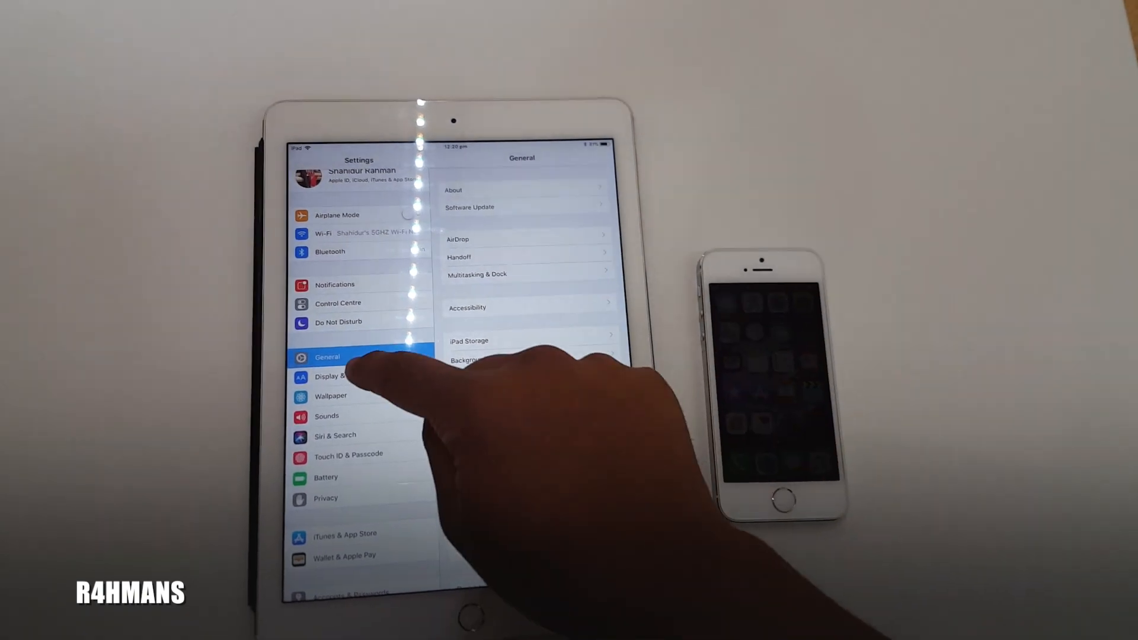
pyautogui.click(338, 377)
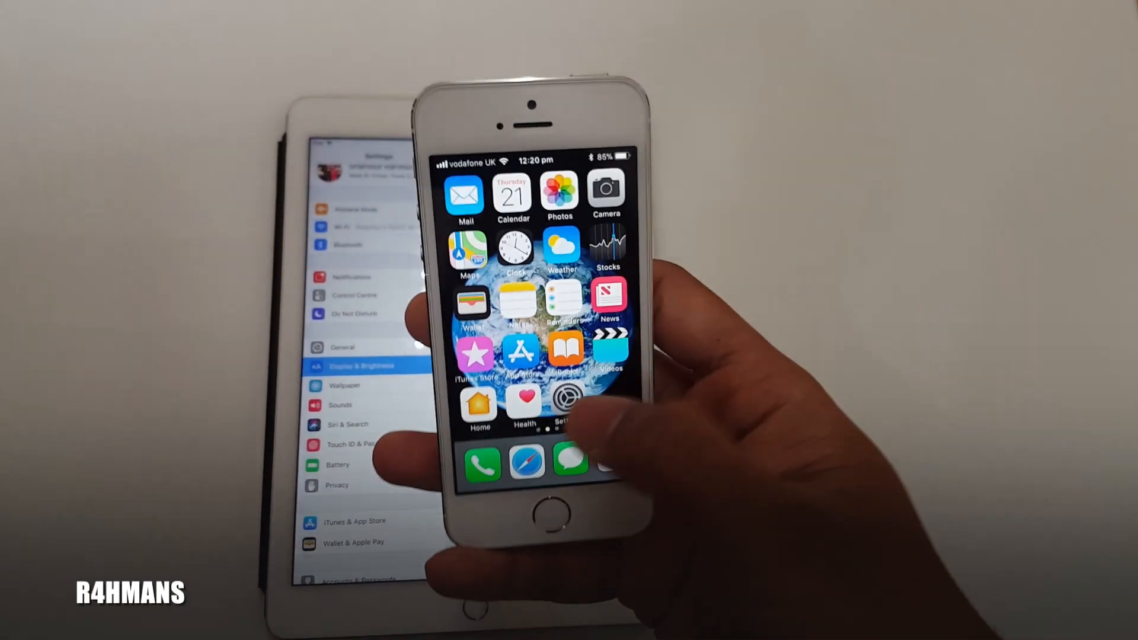
# Launch Settings on the iPhone while the iPad stays on Display & Brightness
pyautogui.click(566, 400)
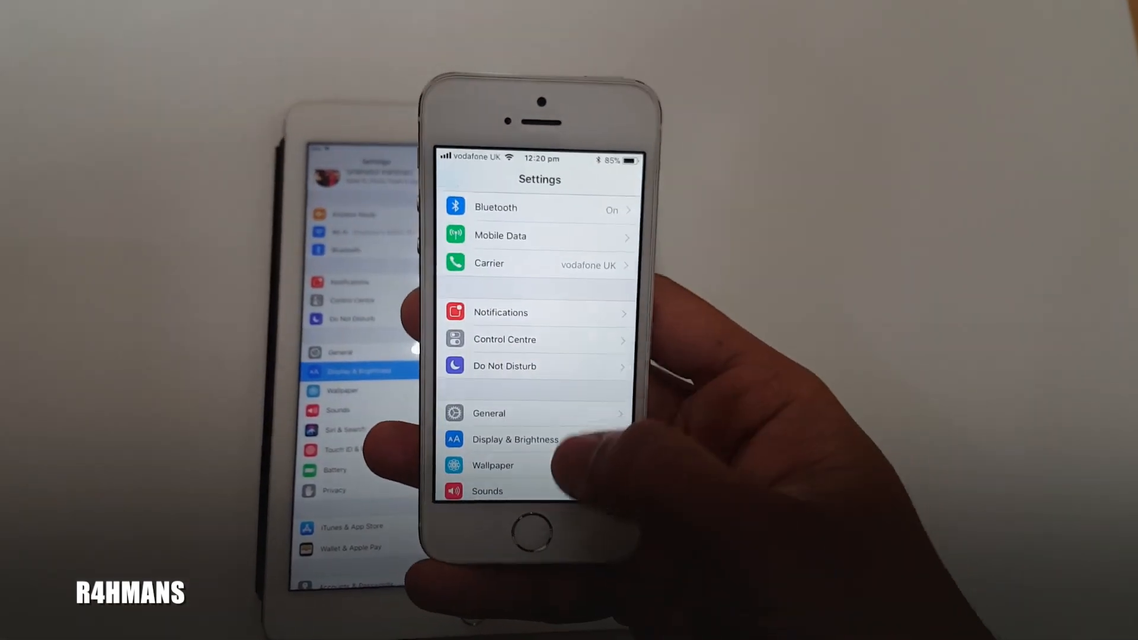
pyautogui.click(513, 439)
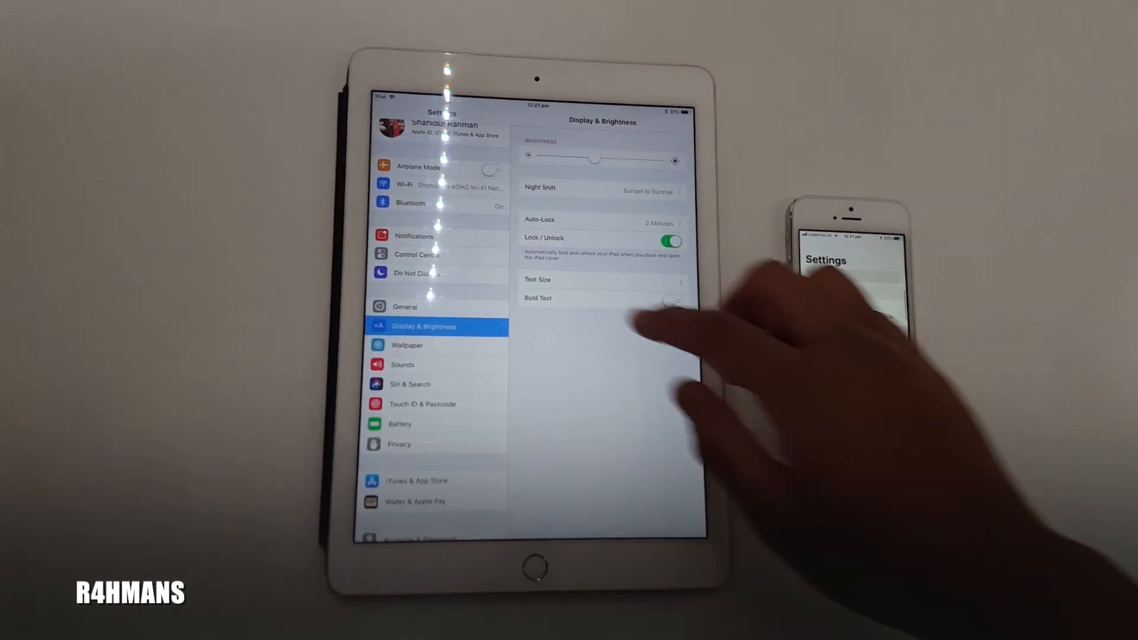
# Under General > Accessibility > Display Accommodations on the iPad, switch Auto-Brightness off, then on again
pyautogui.click(405, 305)
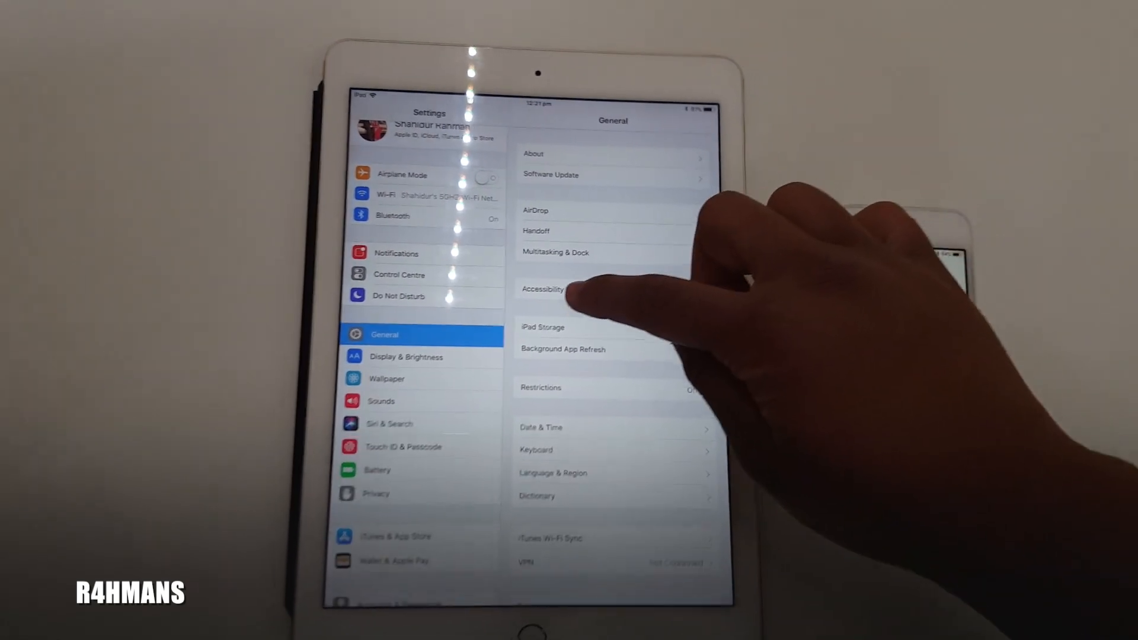
pyautogui.click(542, 289)
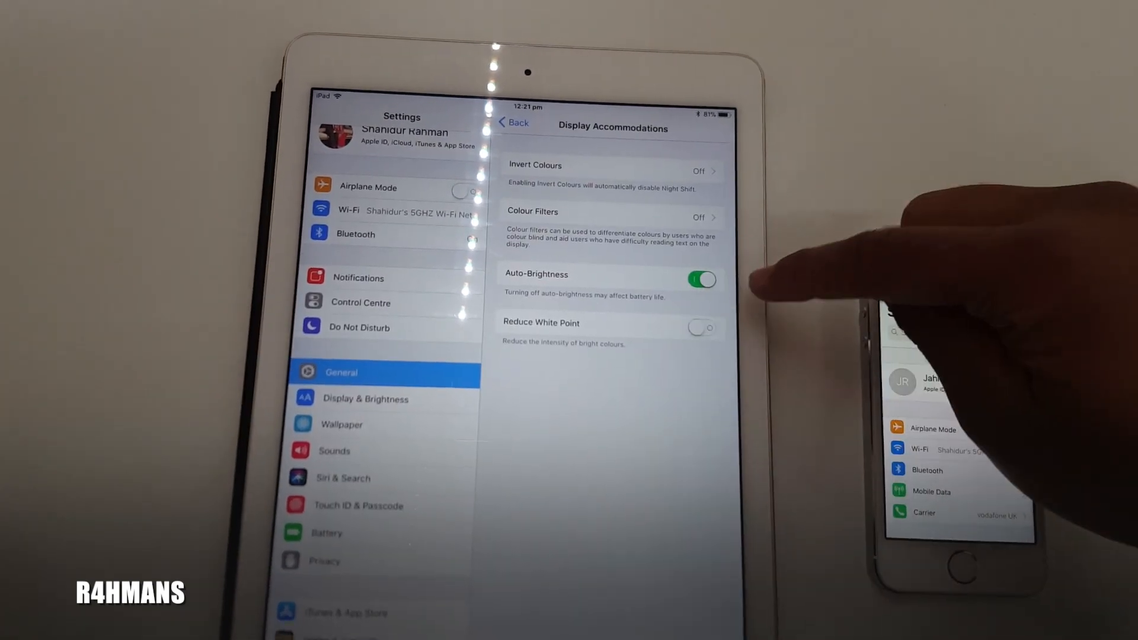
pyautogui.click(699, 280)
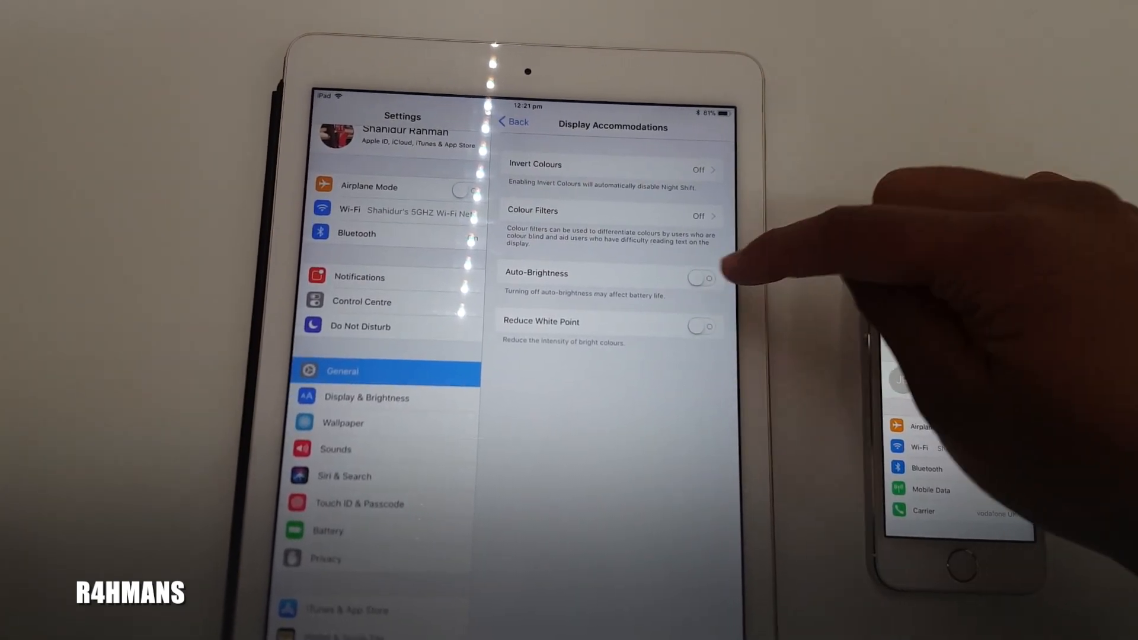
pyautogui.click(698, 279)
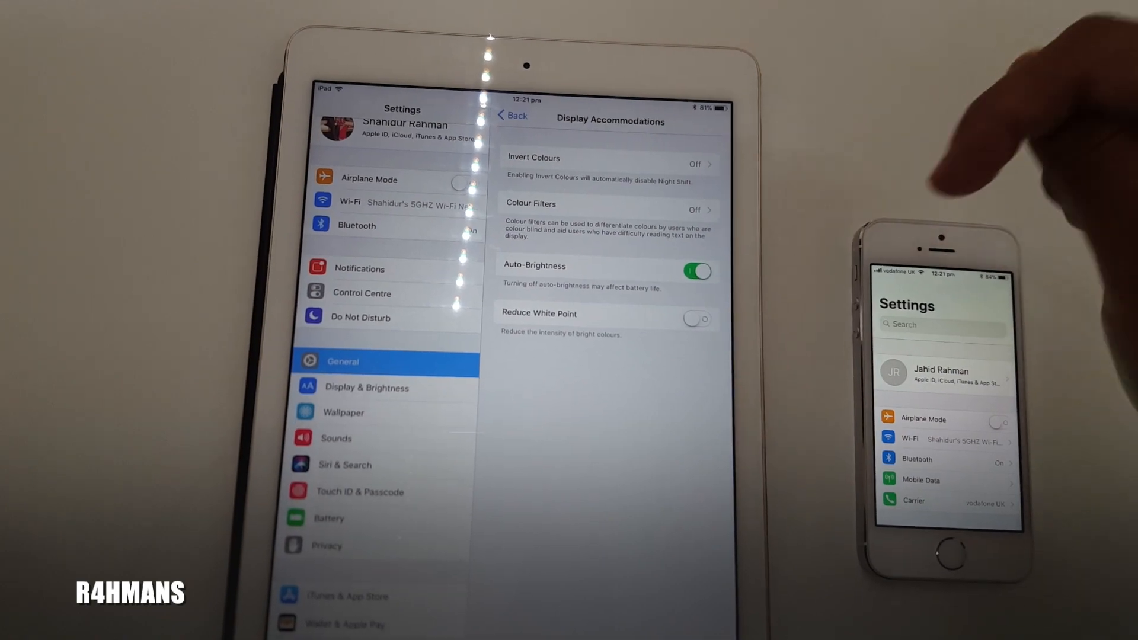
pyautogui.click(512, 115)
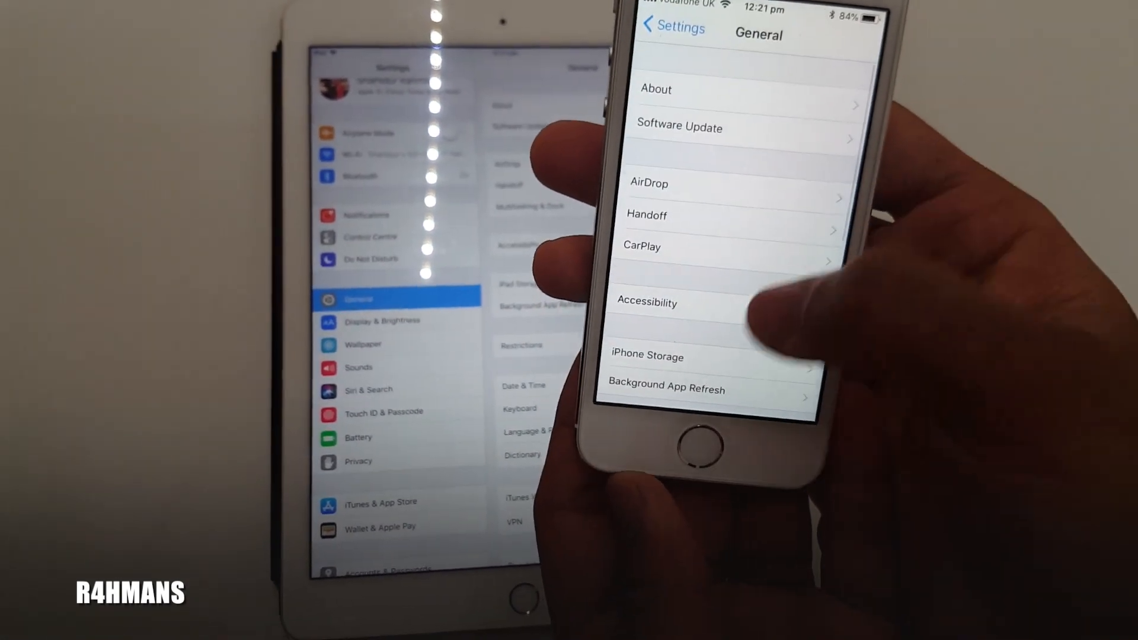
# Under Accessibility > Display Accommodations on the iPhone, switch Auto-Brightness off
pyautogui.click(647, 303)
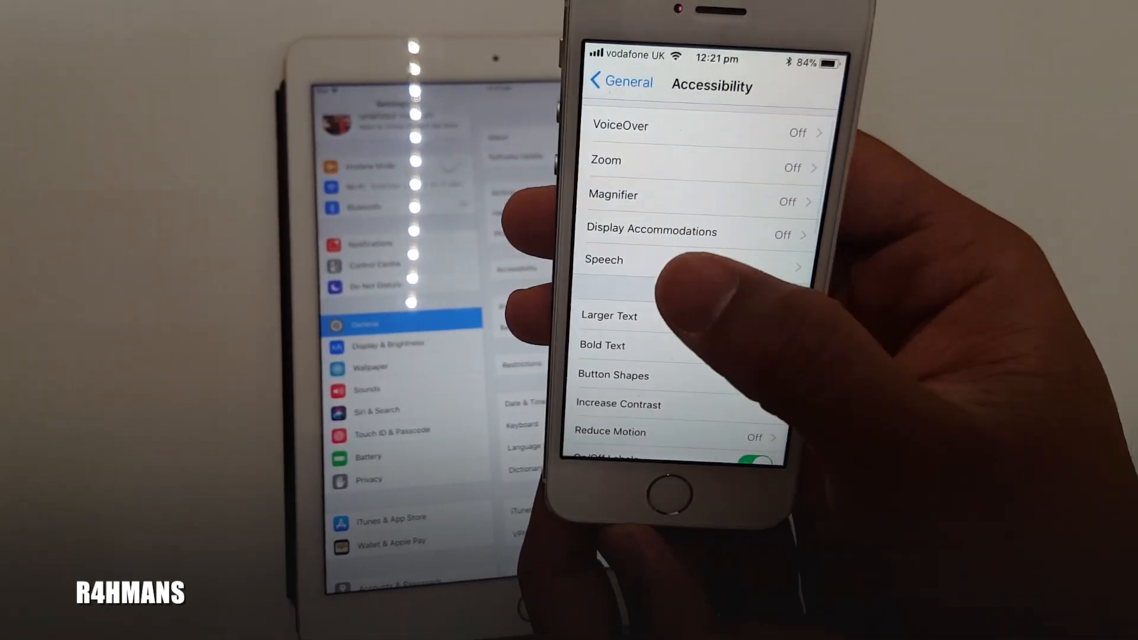
pyautogui.click(650, 231)
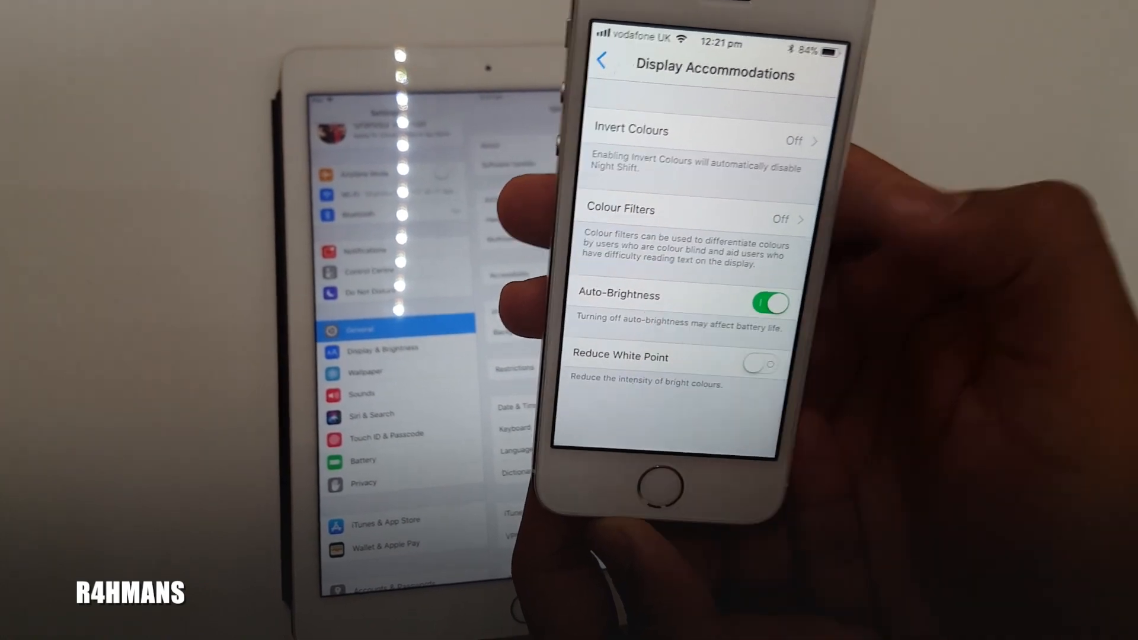
pyautogui.click(770, 304)
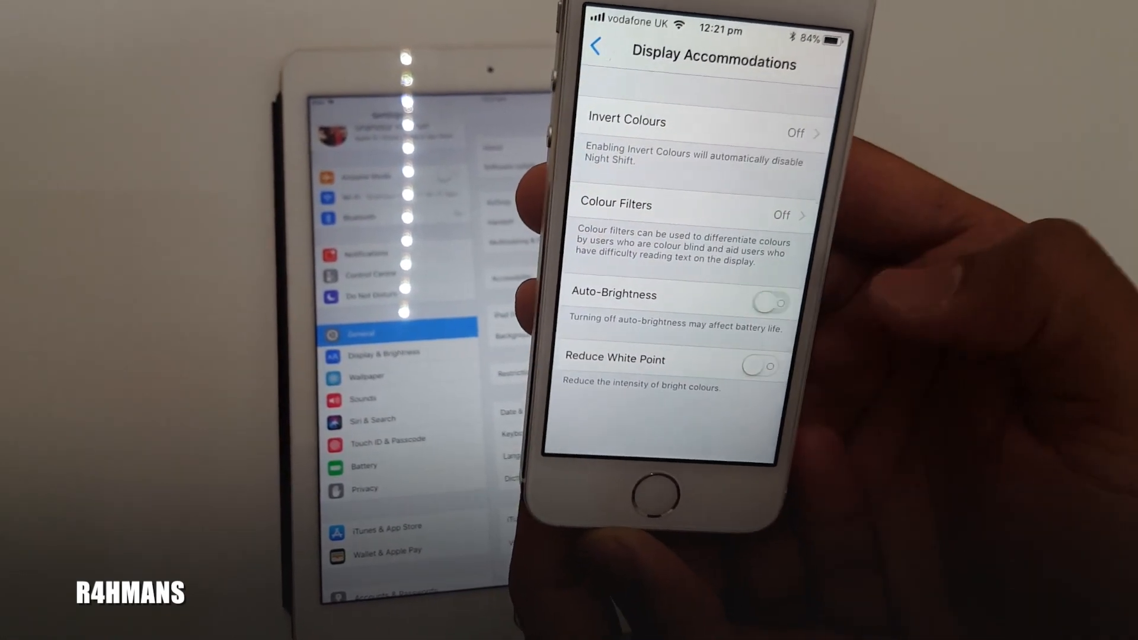
pyautogui.click(763, 302)
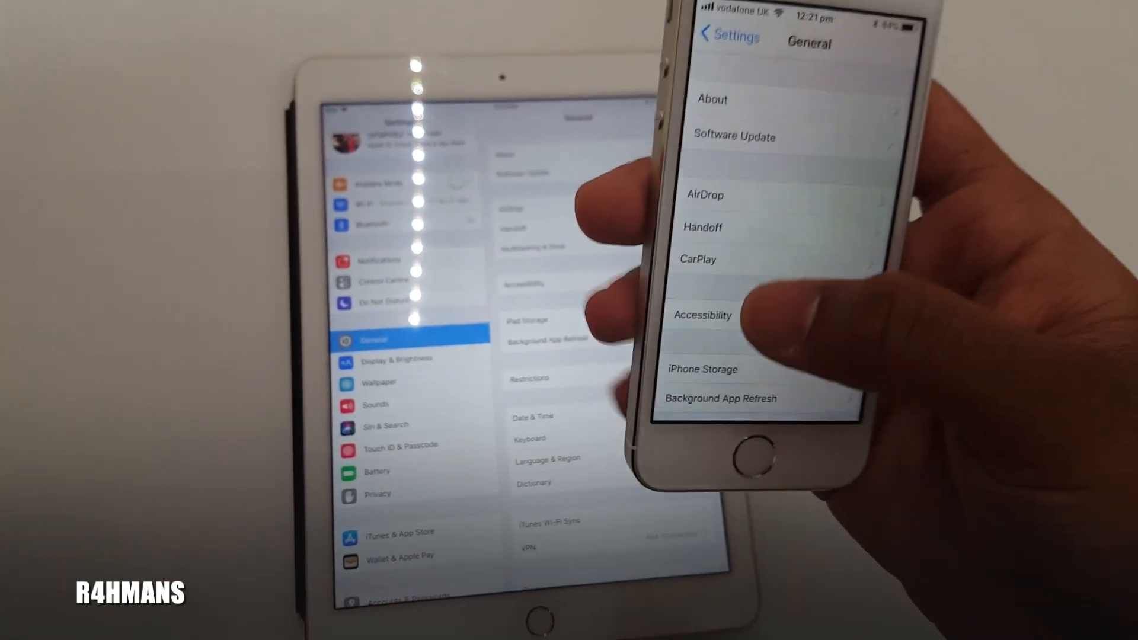
# Return to the main Settings list and show the iPhone's Display & Brightness page
pyautogui.click(732, 37)
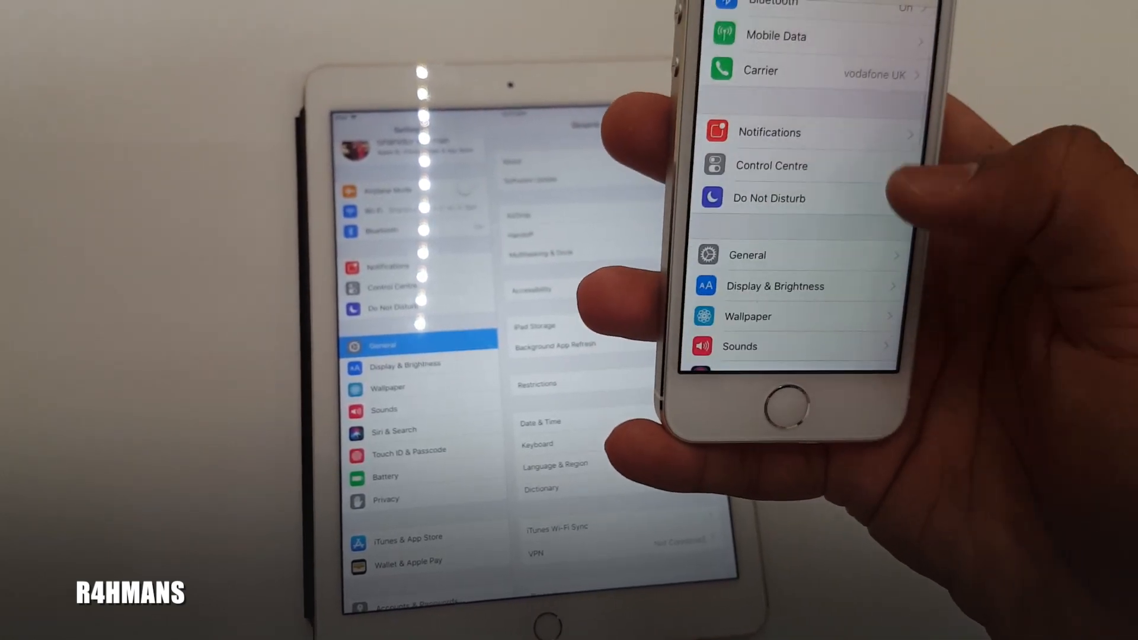
pyautogui.click(775, 286)
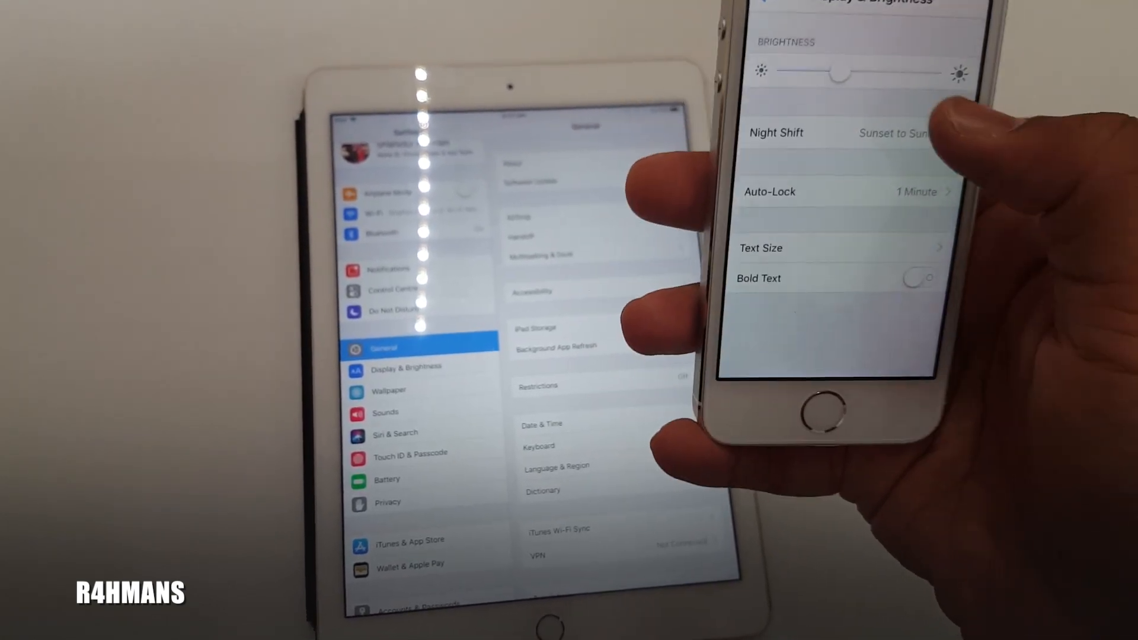